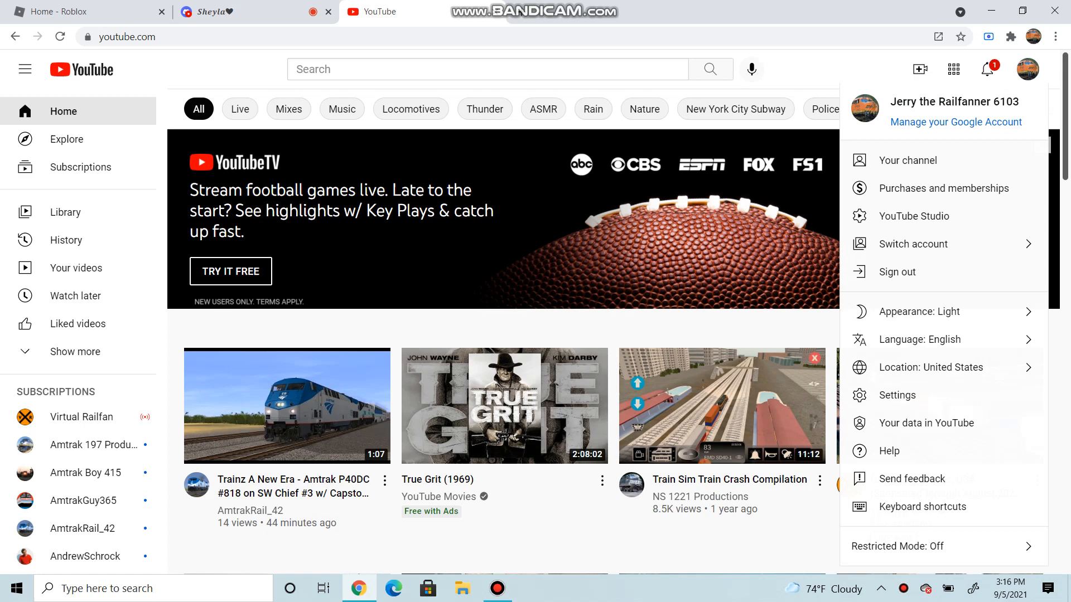
Open your YouTube channel and scroll the community posts to the 'What Train Next?' poll results.
left_click(986, 68)
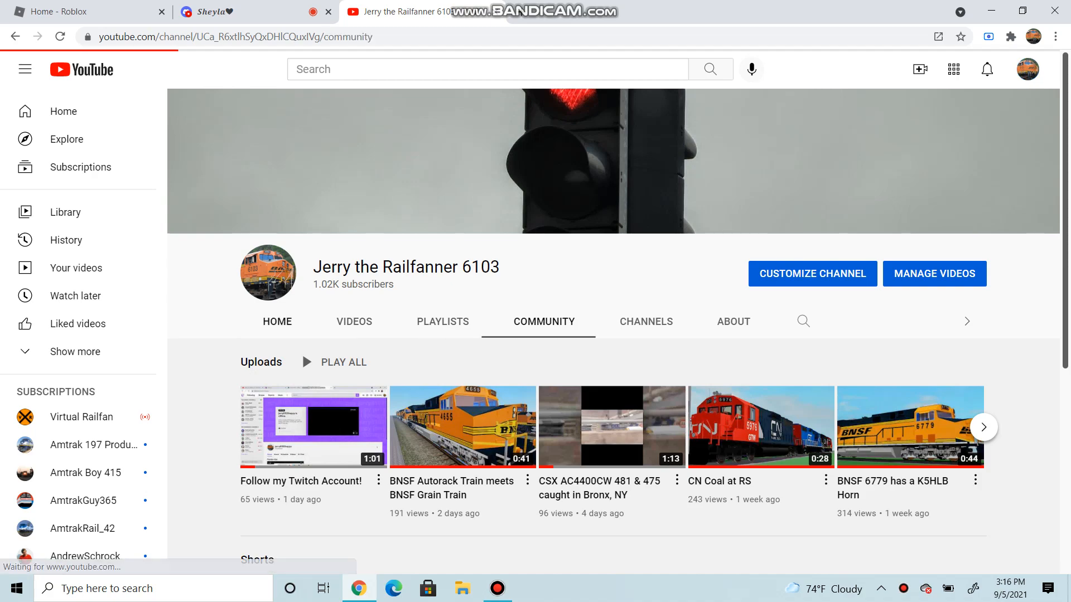
scroll("down", 3)
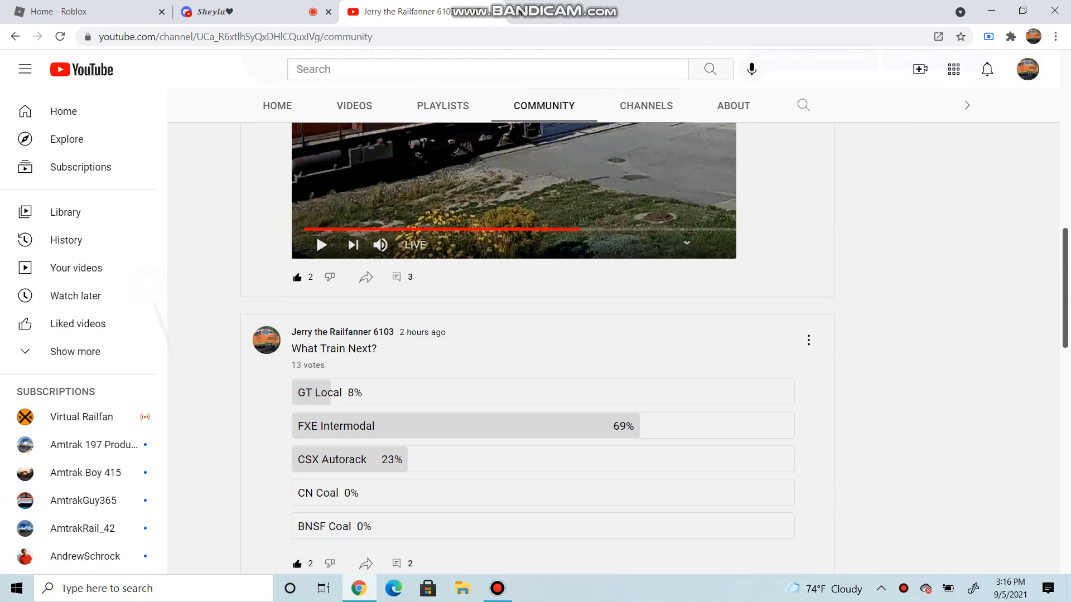
scroll("down", 3)
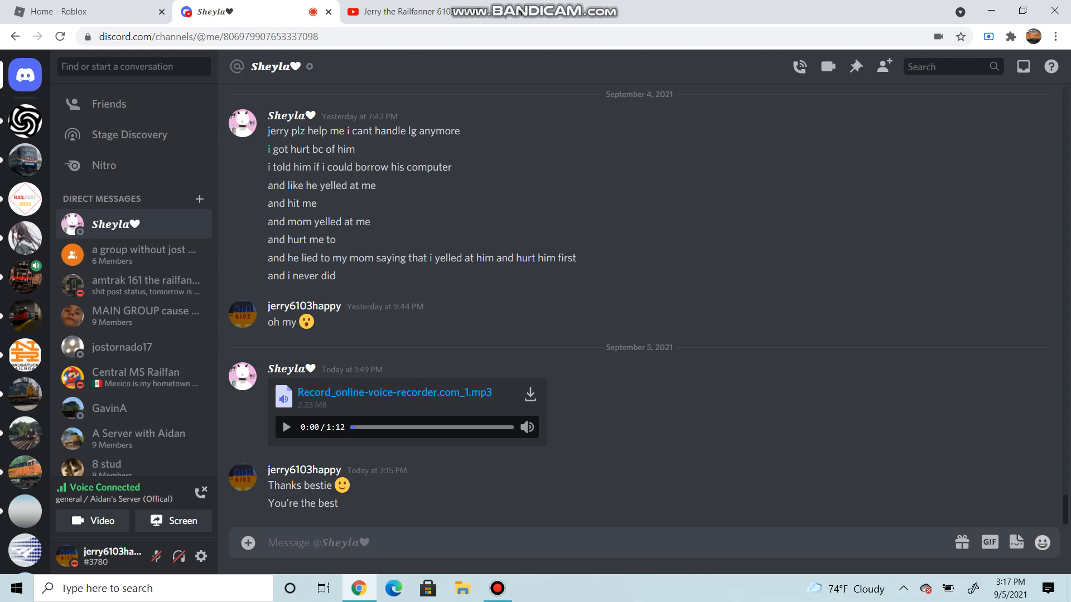
Play the Record_online-voice-recorder.com_1.mp3 attachment in Sheyla's DM through to 1:12.
left_click(287, 427)
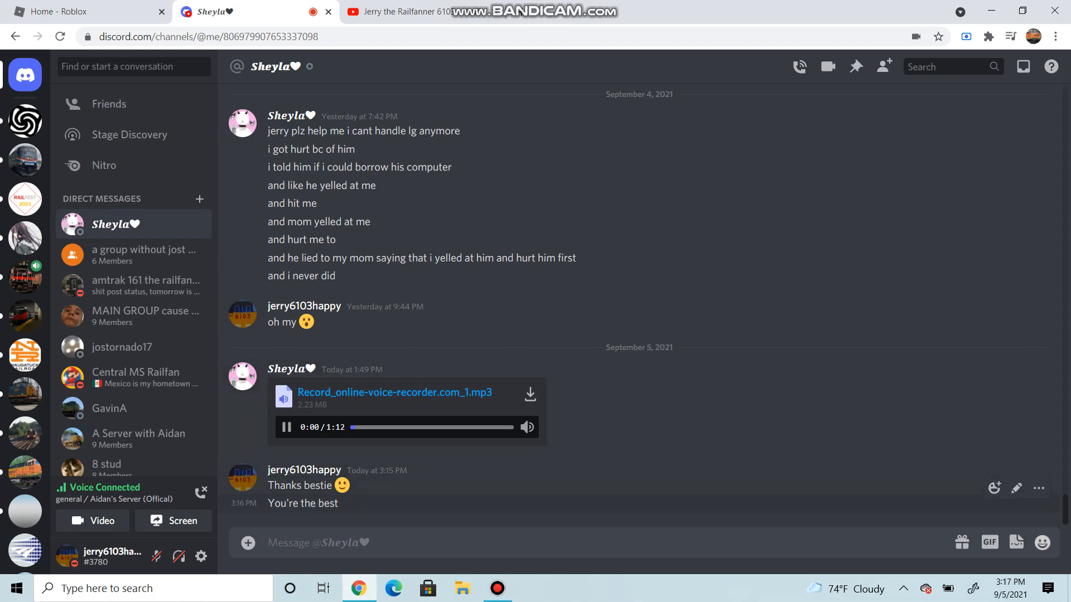
left_click(286, 427)
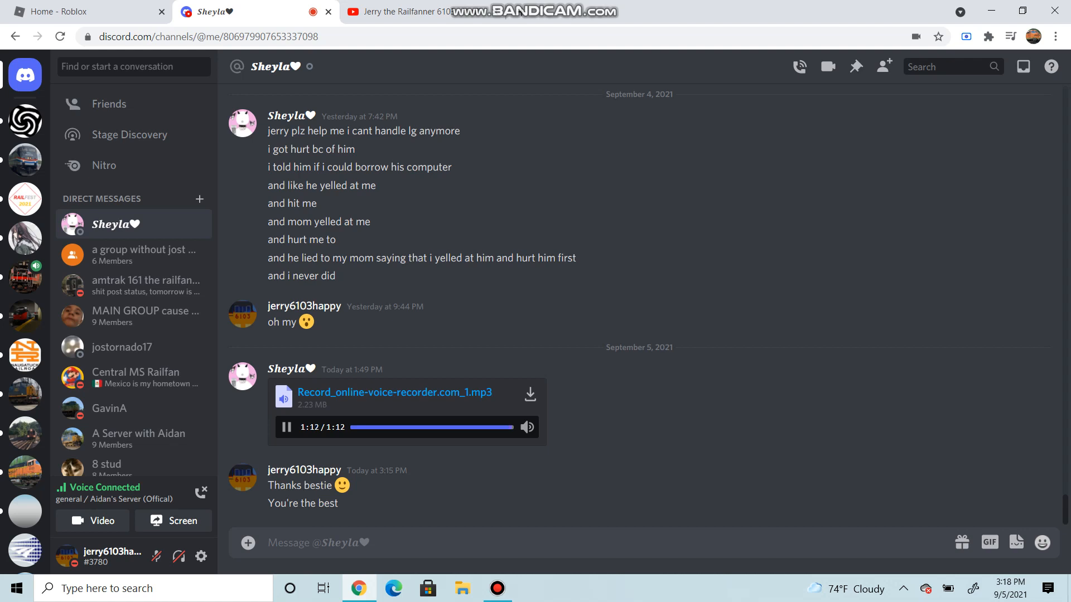
left_click(286, 427)
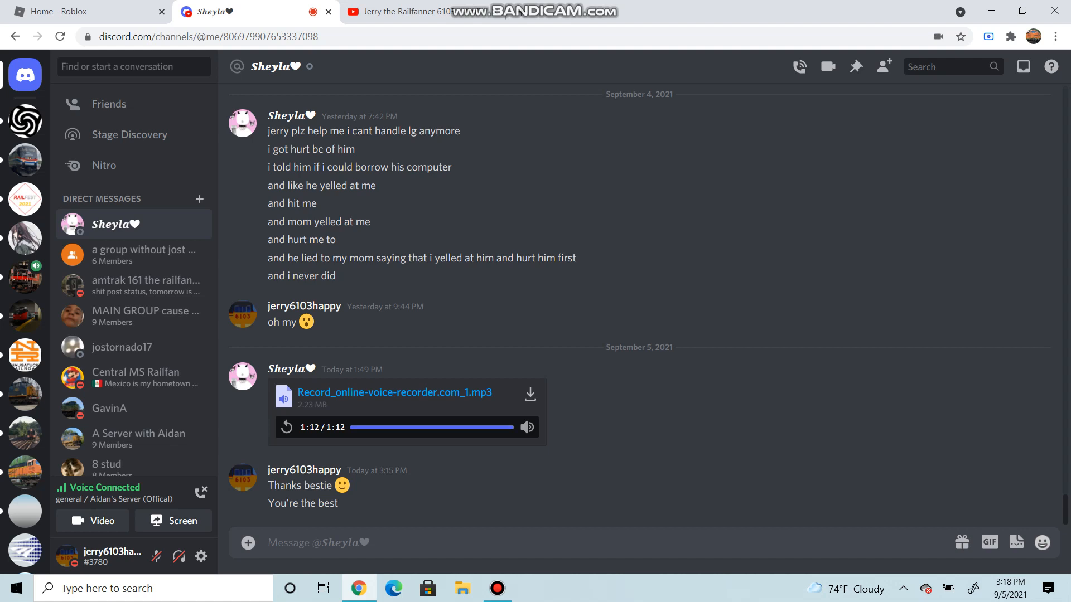
type("2")
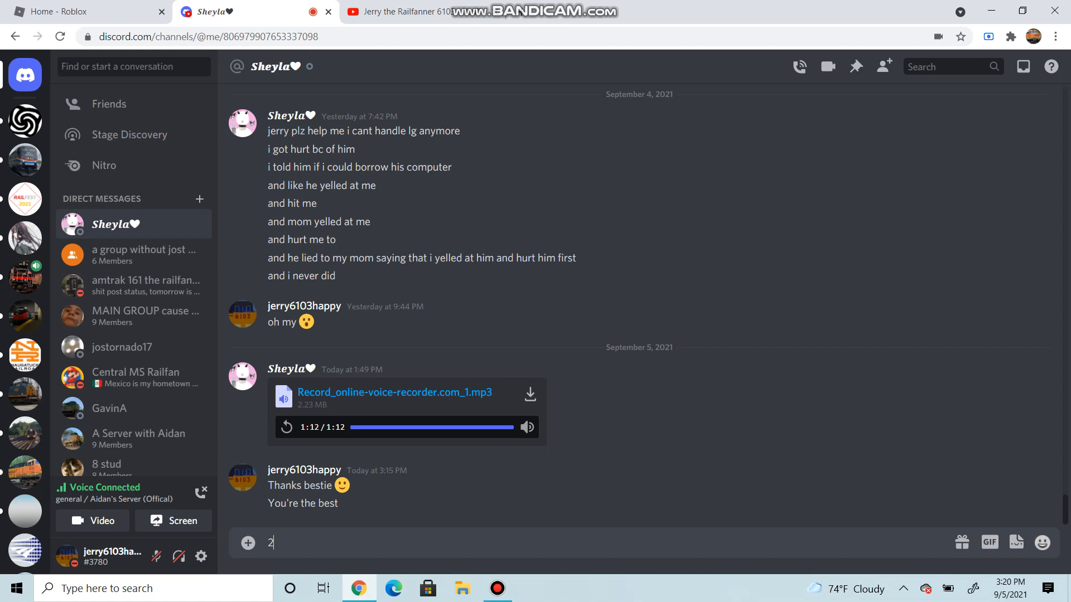
key("backspace")
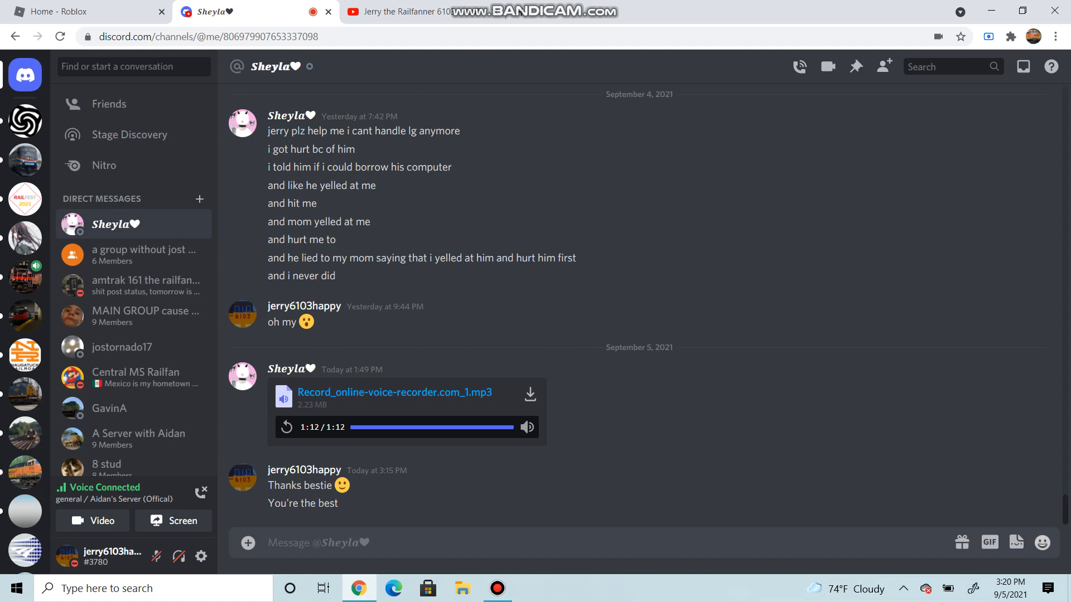